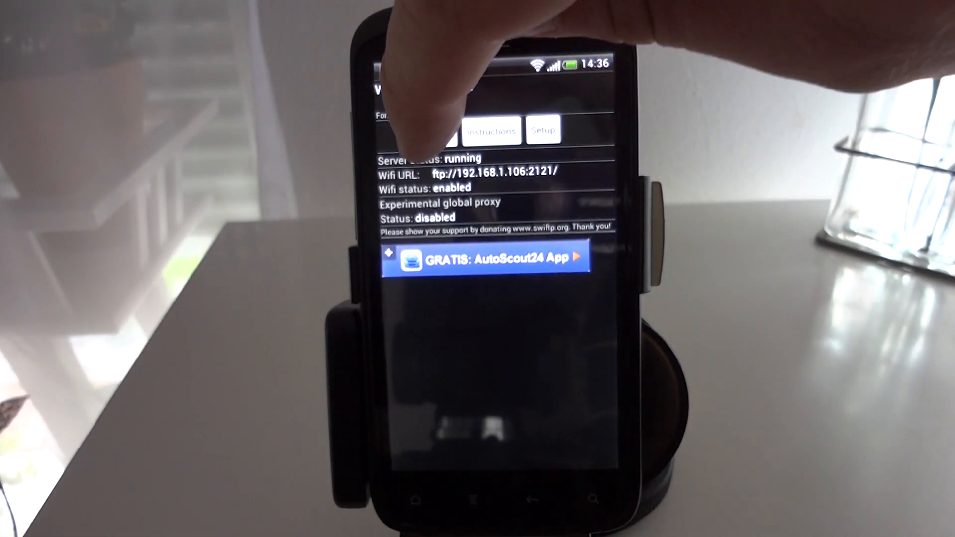
Stop the FTP server currently running in SwiFTP
{"action": "left_click", "coordinate": [442, 132]}
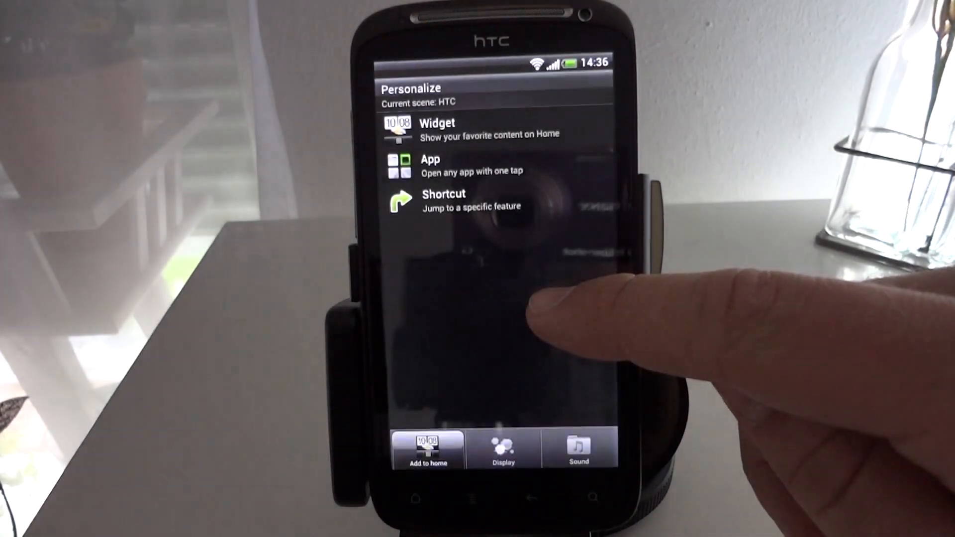
Add the Wireless File Transfer Widget from the Add widget list to the home screen
{"action": "left_click", "coordinate": [437, 128]}
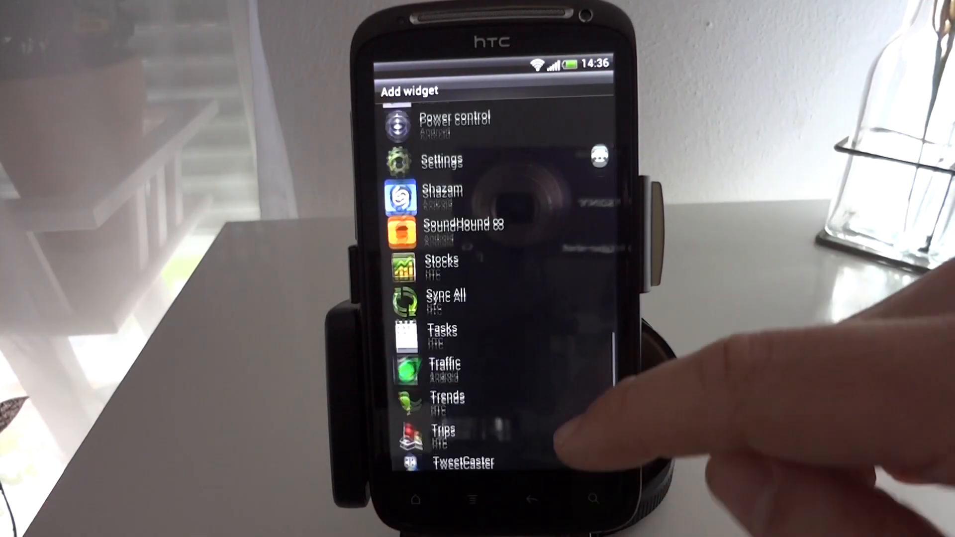
{"action": "scroll", "scroll_direction": "up", "scroll_amount": 3}
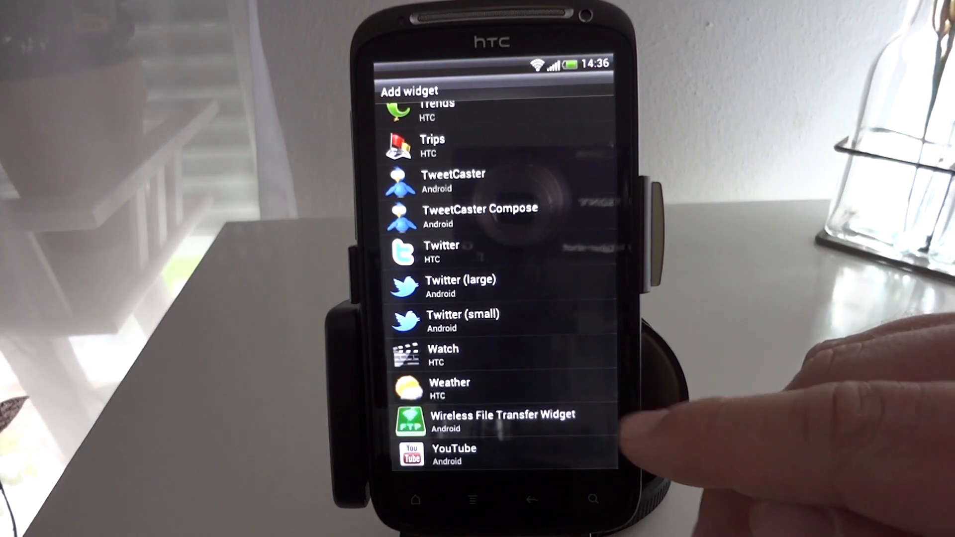
{"action": "left_click", "coordinate": [502, 420]}
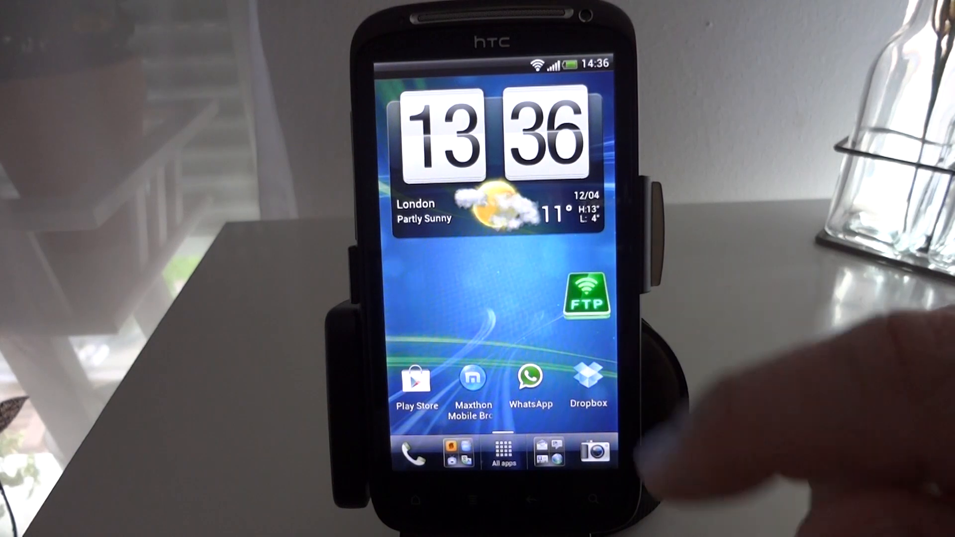
Use the new FTP widget on the home screen to start the server, then stop it again
{"action": "left_click", "coordinate": [585, 291]}
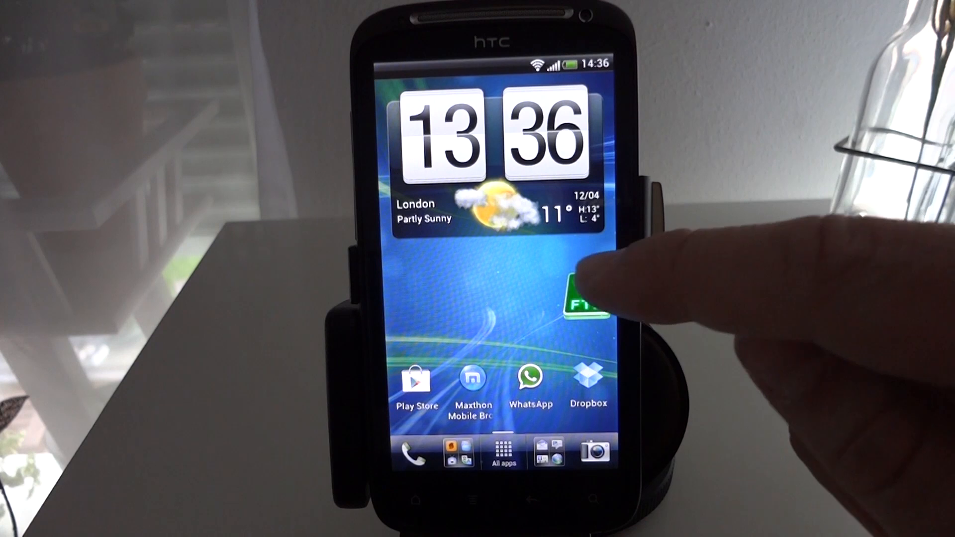
{"action": "left_click", "coordinate": [587, 295]}
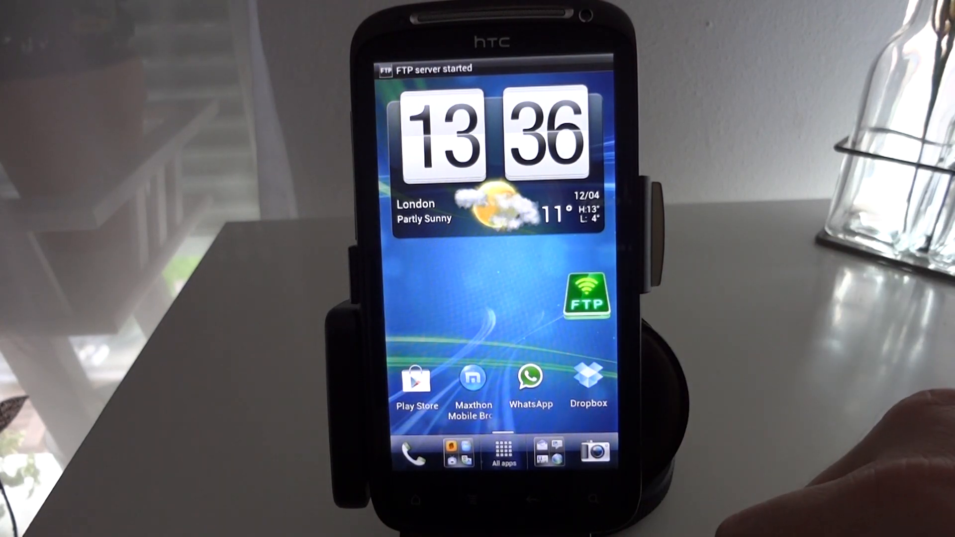
{"action": "left_click", "coordinate": [589, 295]}
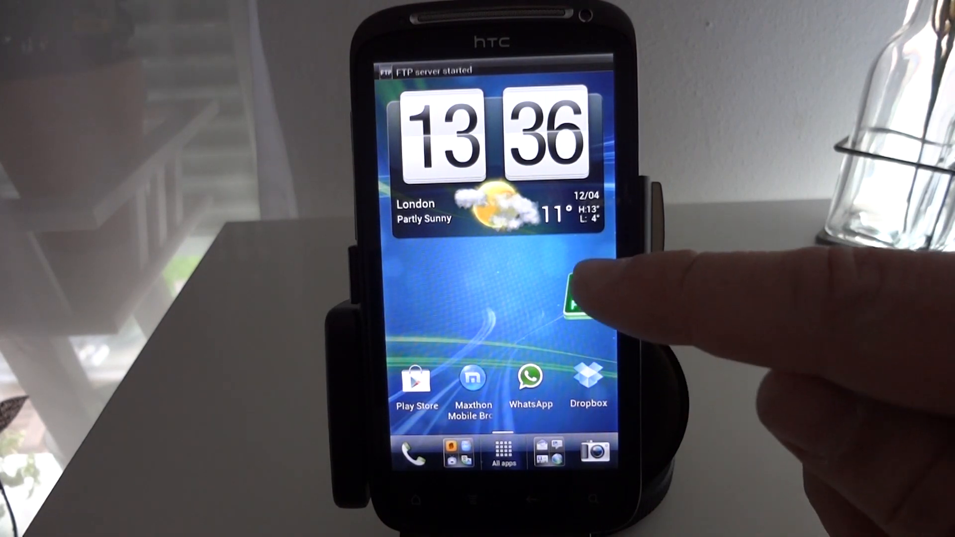